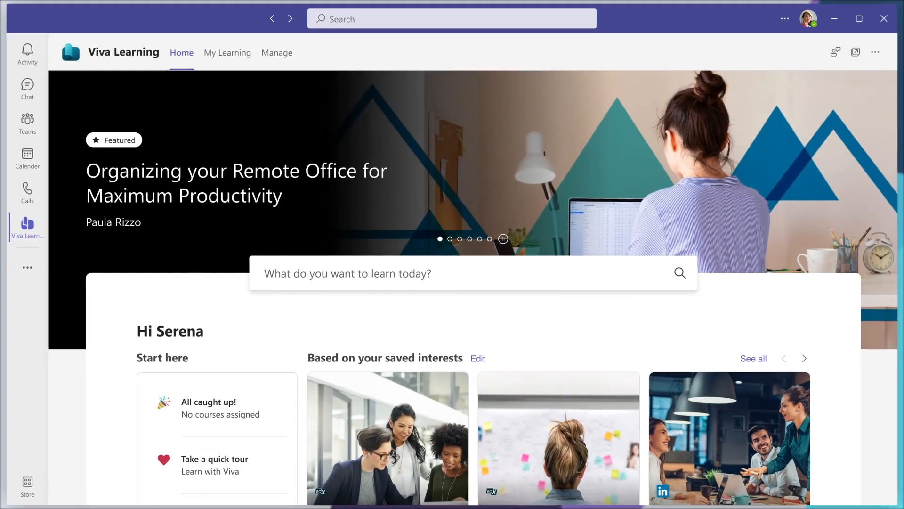
Add Graphic Design to the saved learning interests and save the change.
scroll("down", 3)
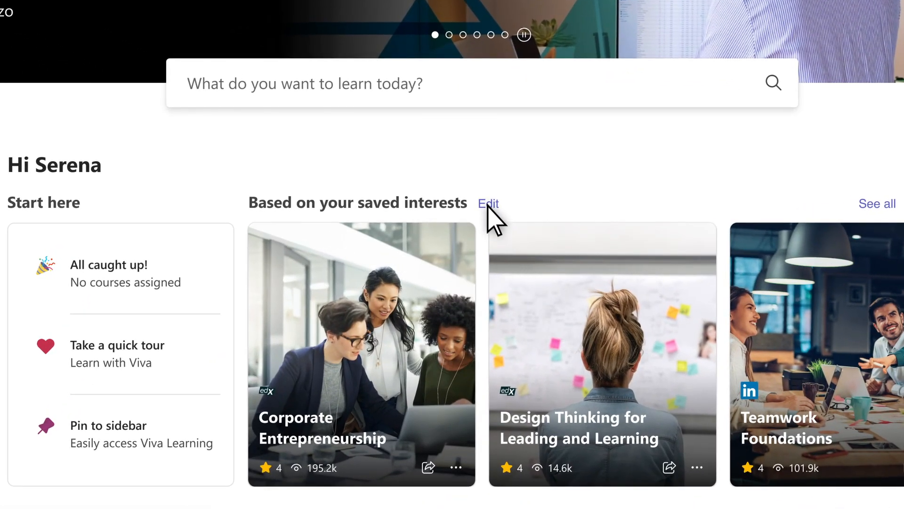
left_click(489, 204)
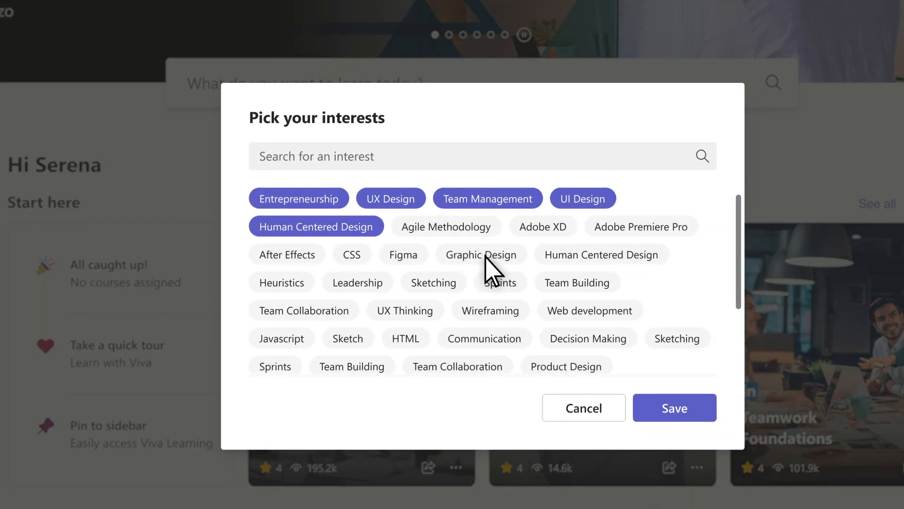
left_click(481, 255)
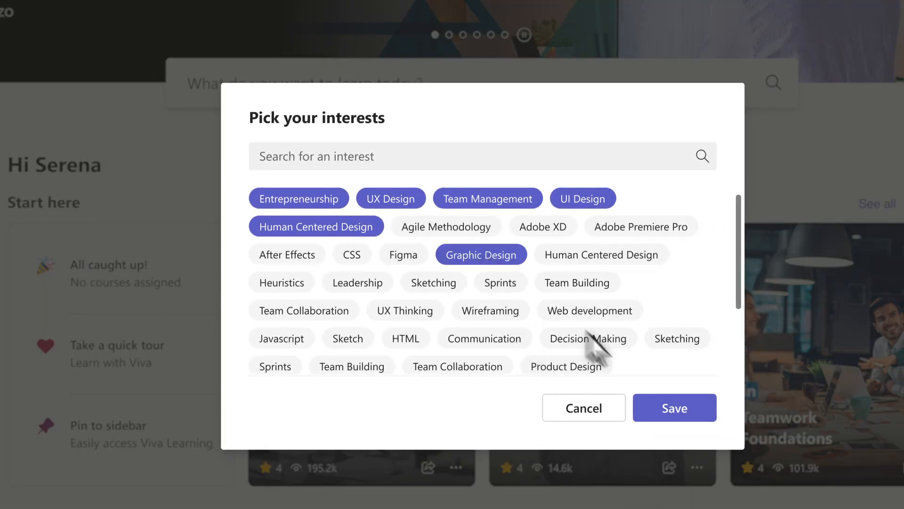
left_click(675, 408)
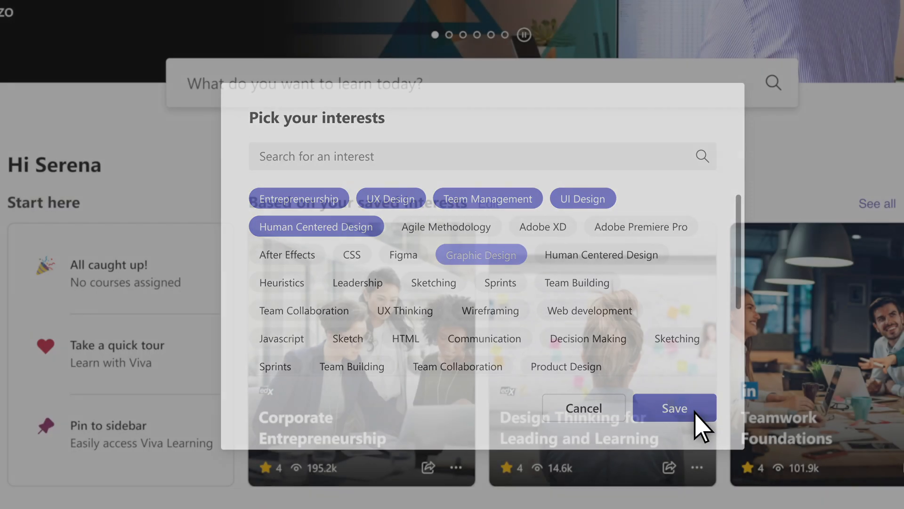
left_click(675, 407)
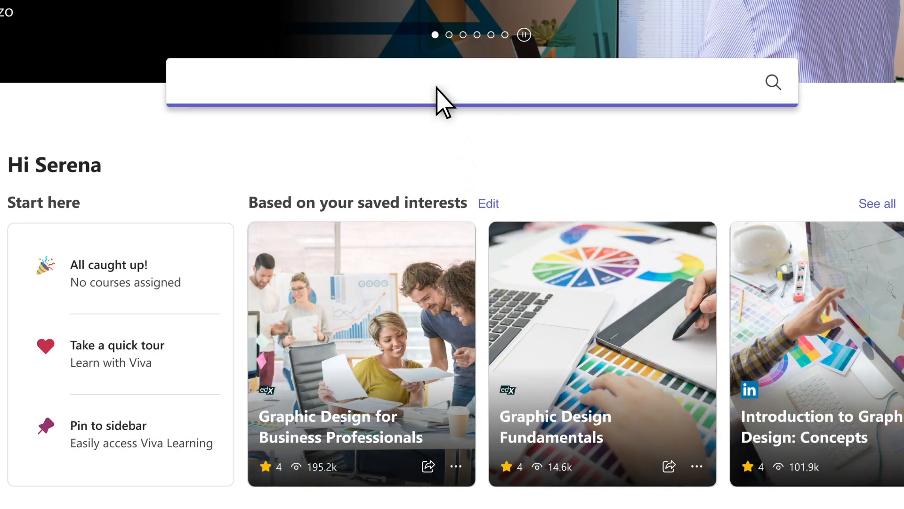
Search Viva Learning for 'Communication' to list all 10,214 results.
type("Communication")
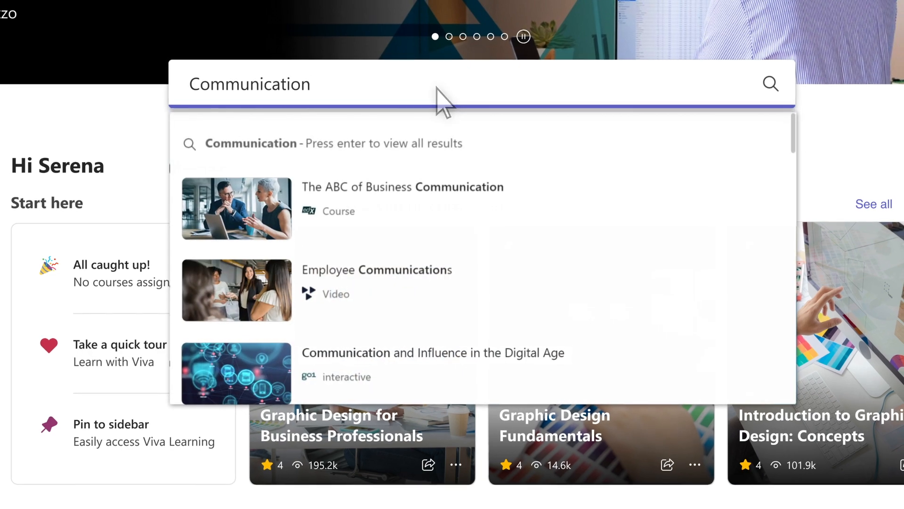
key("enter")
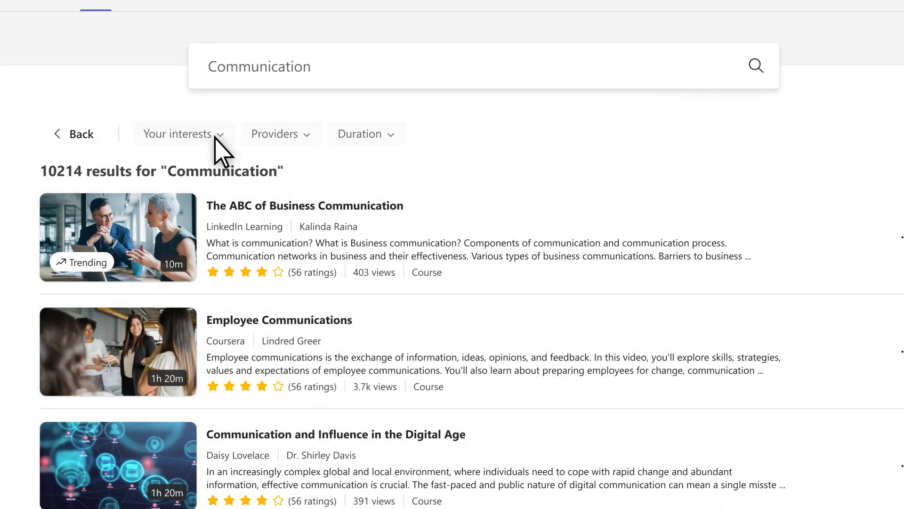
left_click(177, 134)
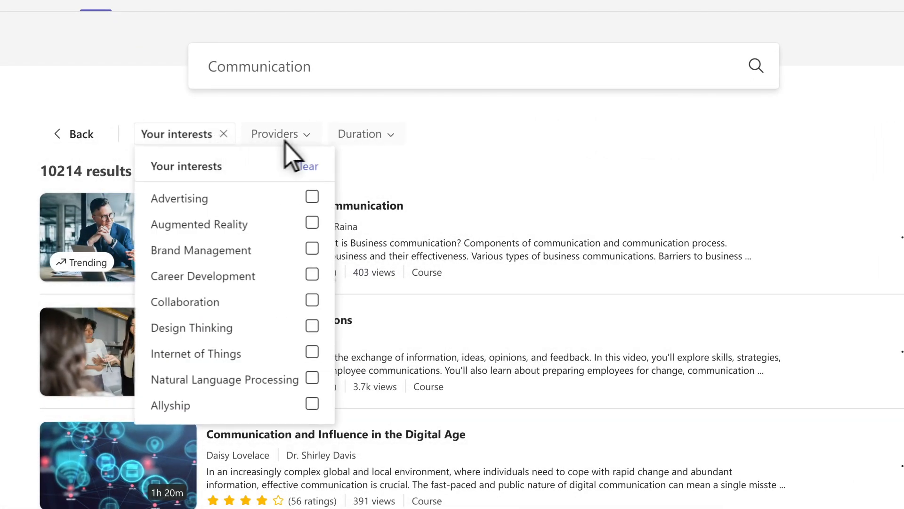
left_click(359, 134)
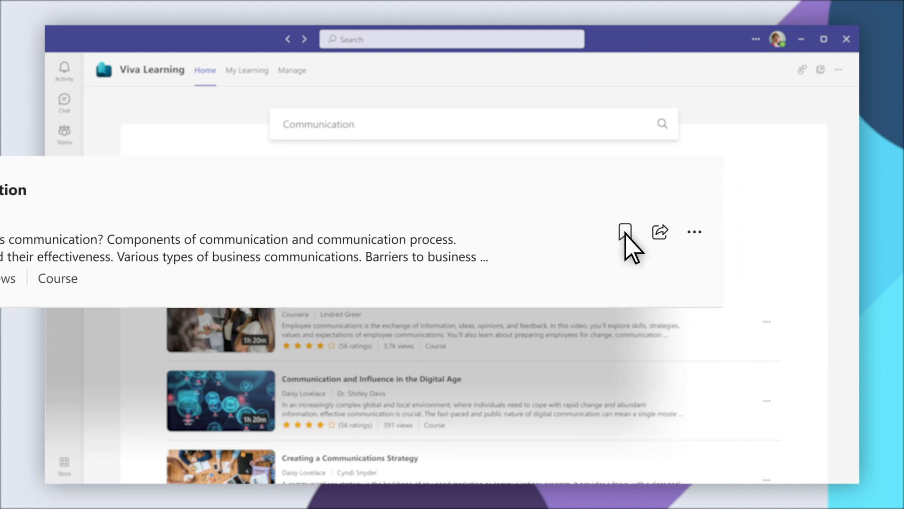
Bookmark The ABC of Business Communication course.
left_click(624, 232)
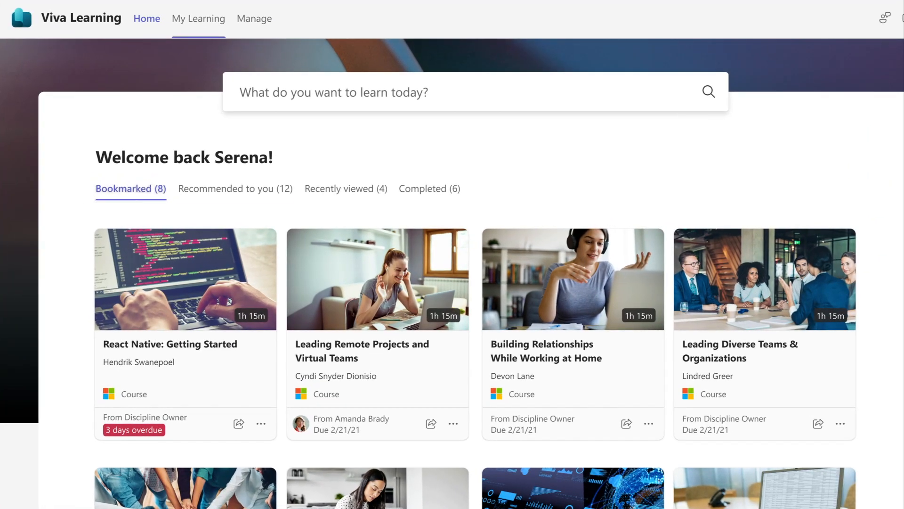
Browse the Recommended and Recently viewed lists, then open C# Fundamentals.
left_click(235, 188)
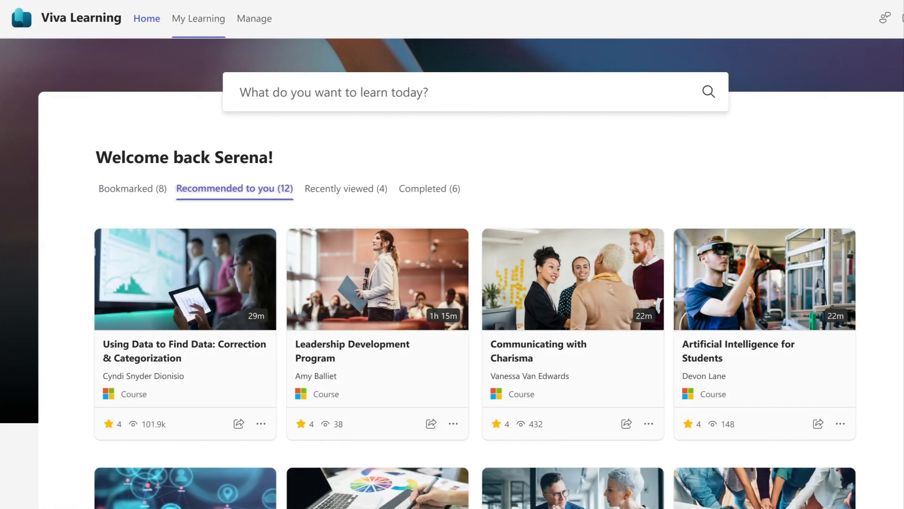
left_click(345, 188)
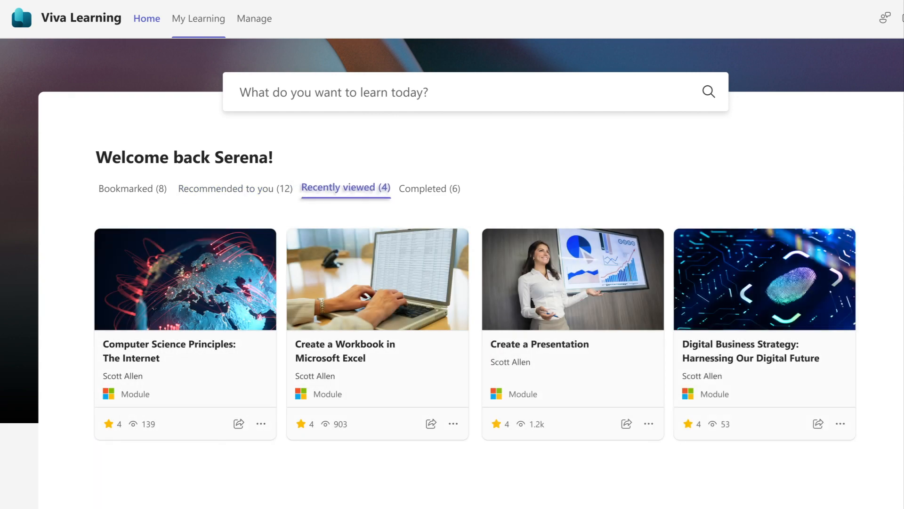
left_click(429, 188)
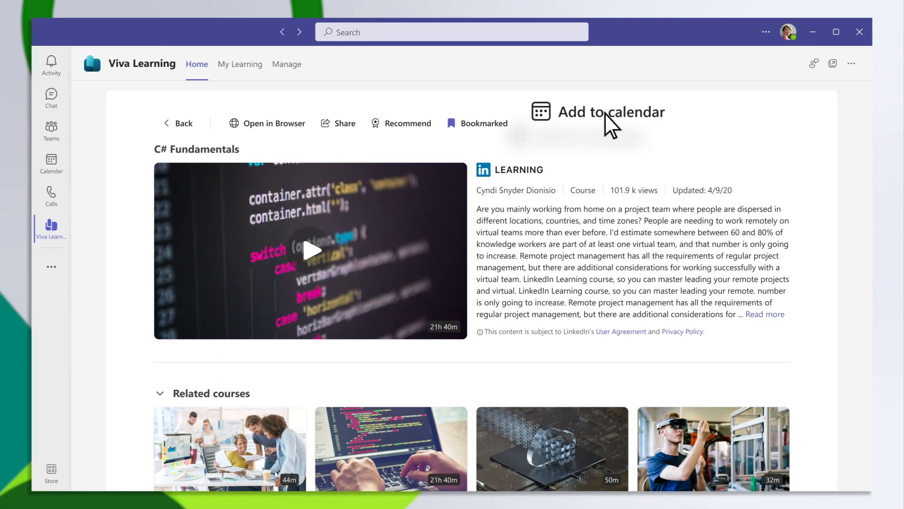
Add C# Fundamentals to the calendar with a description starting 'Helpful training f'.
left_click(611, 111)
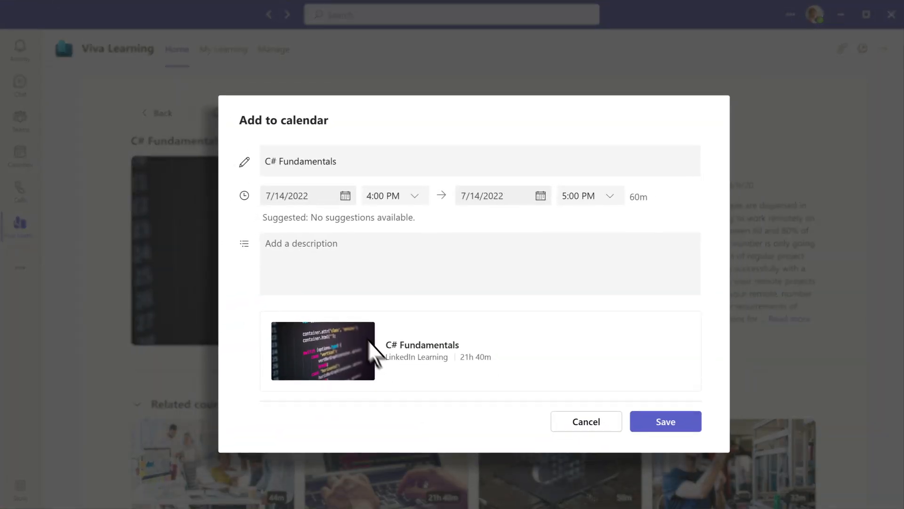
type("Helpful training f")
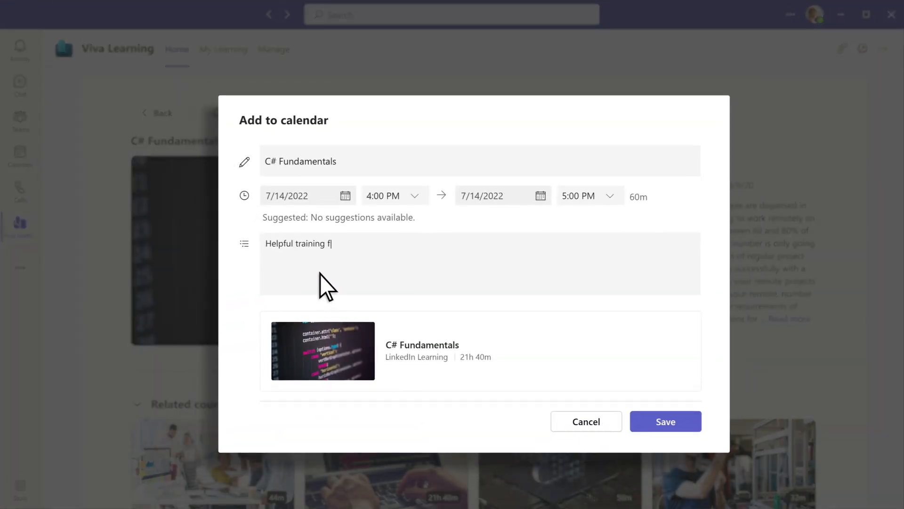